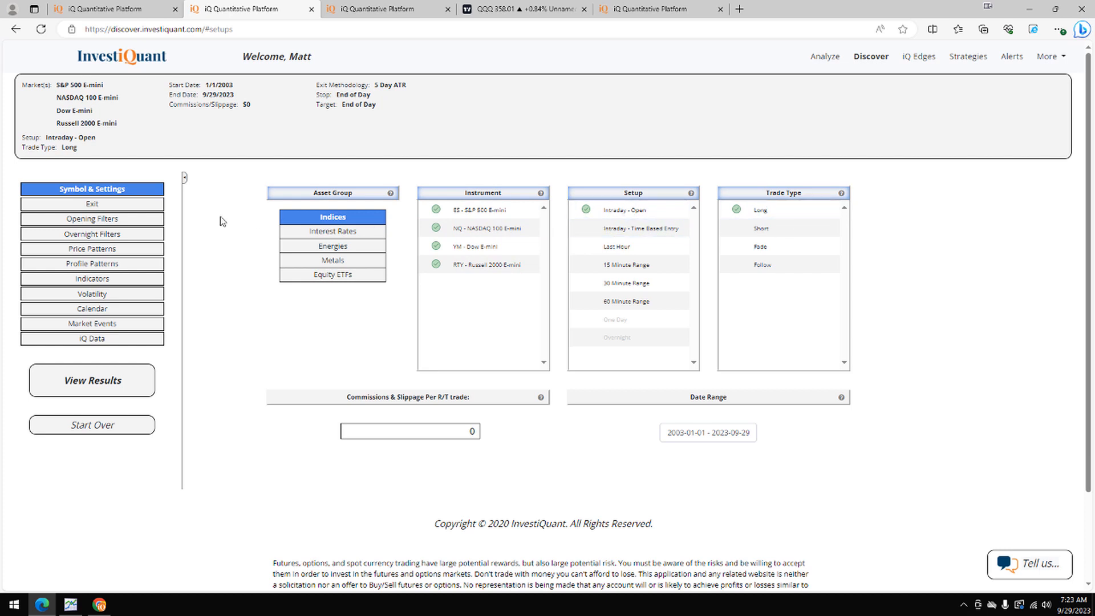
Show the Opening Filters panel with gap size, gap direction and opening area options.
click(91, 219)
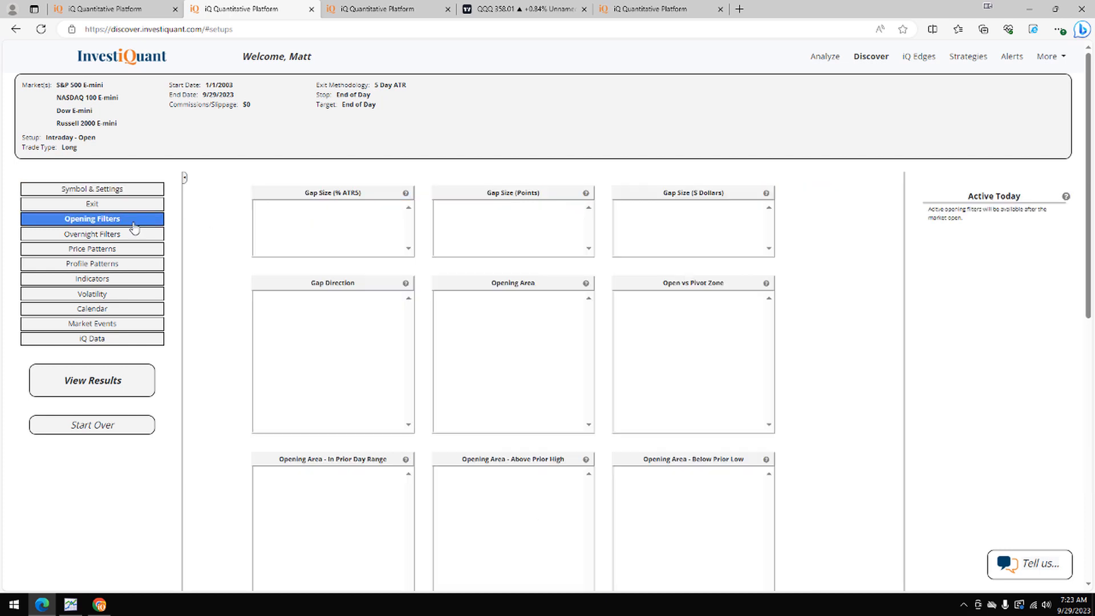
click(91, 219)
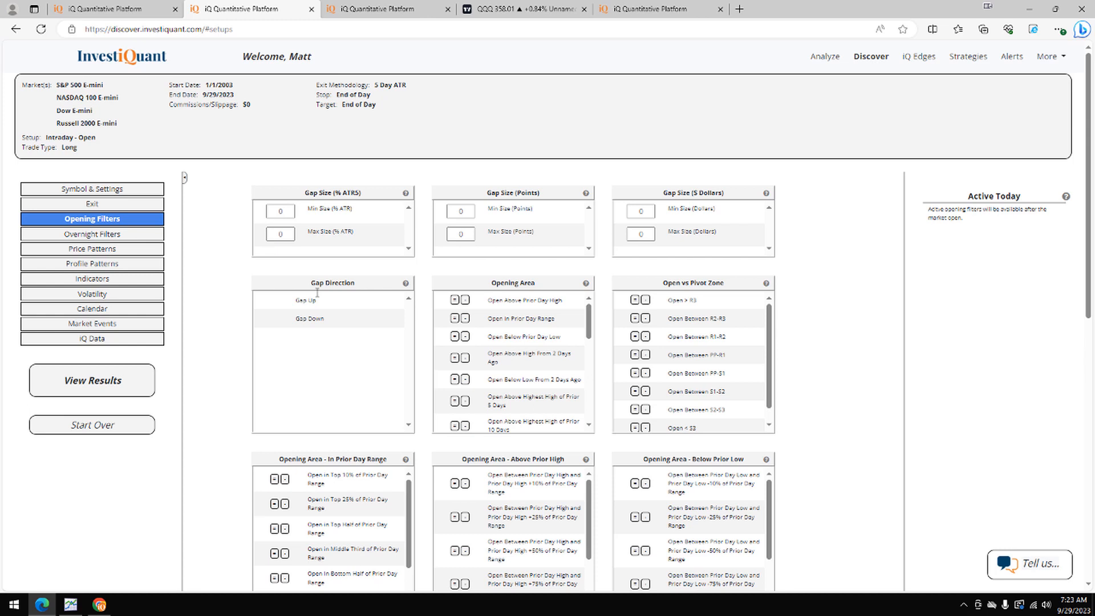
Apply the Gap Up opening filter and bring up the Price Patterns filter options.
click(305, 299)
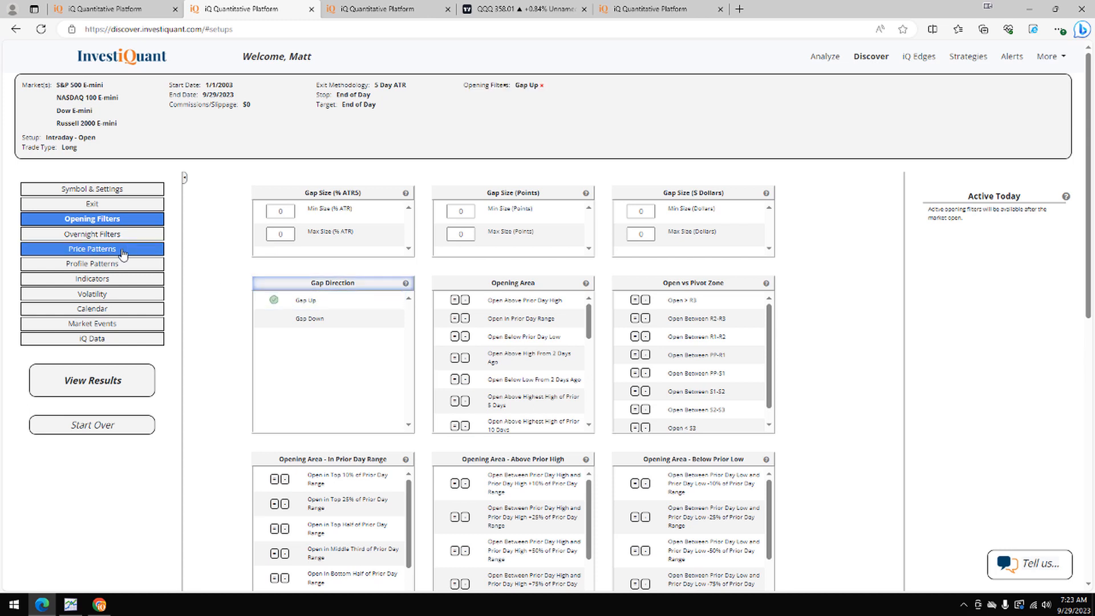
click(92, 248)
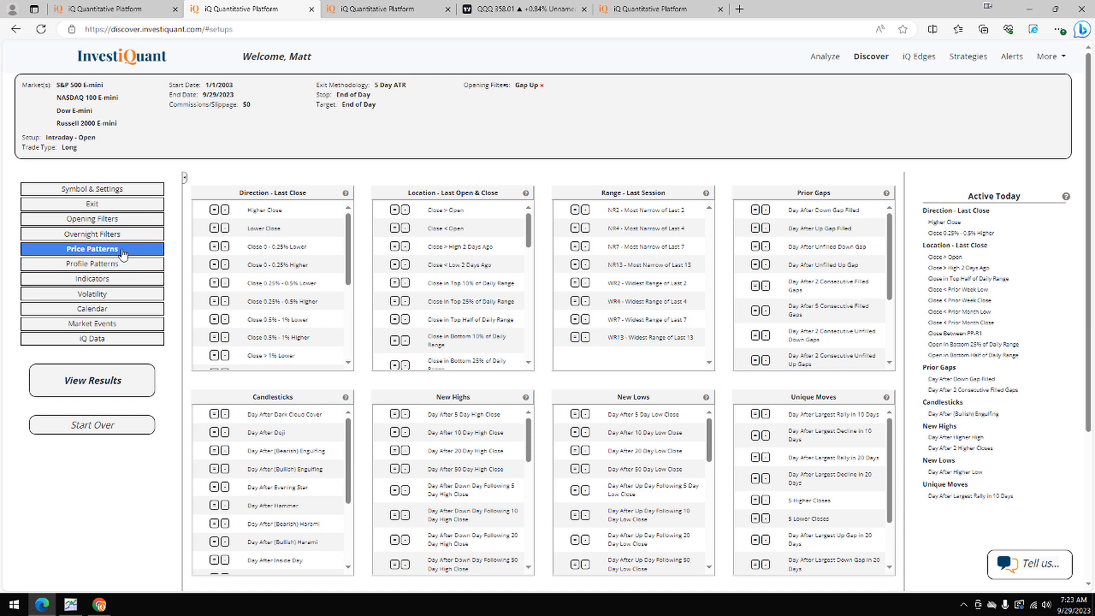
mouse_move(867, 185)
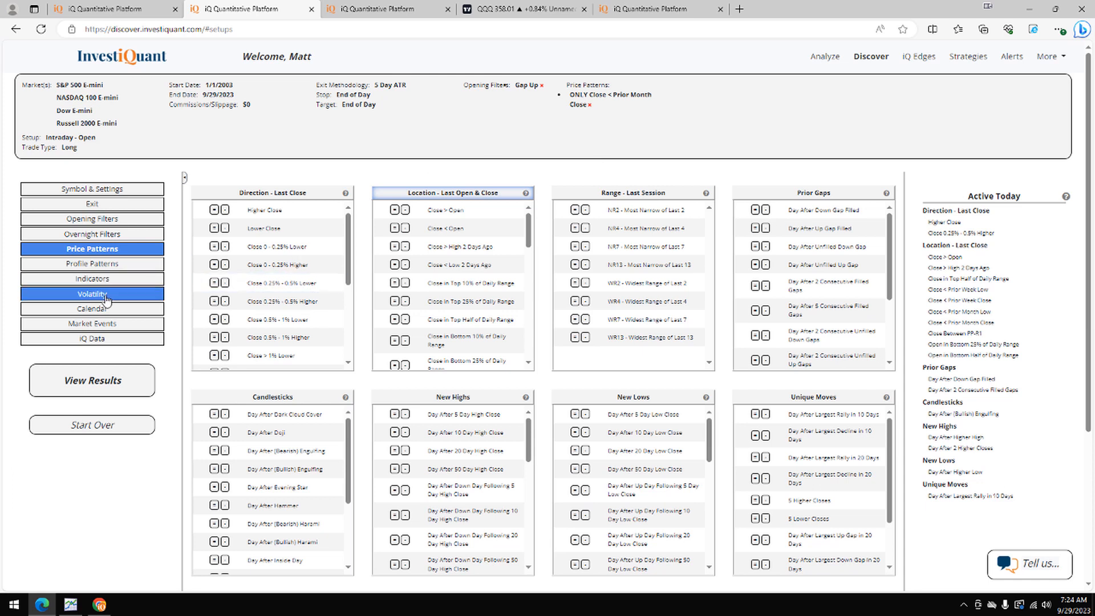
Add the Last Trading Day of Month calendar filter and the close-above-200-Day-MA indicator filter.
click(91, 309)
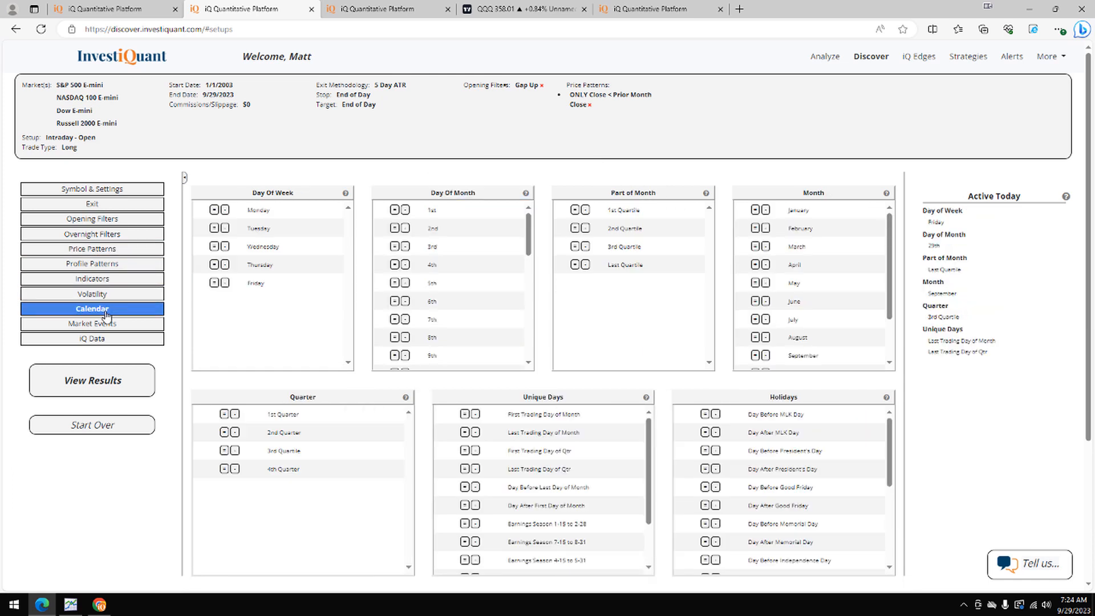
click(465, 432)
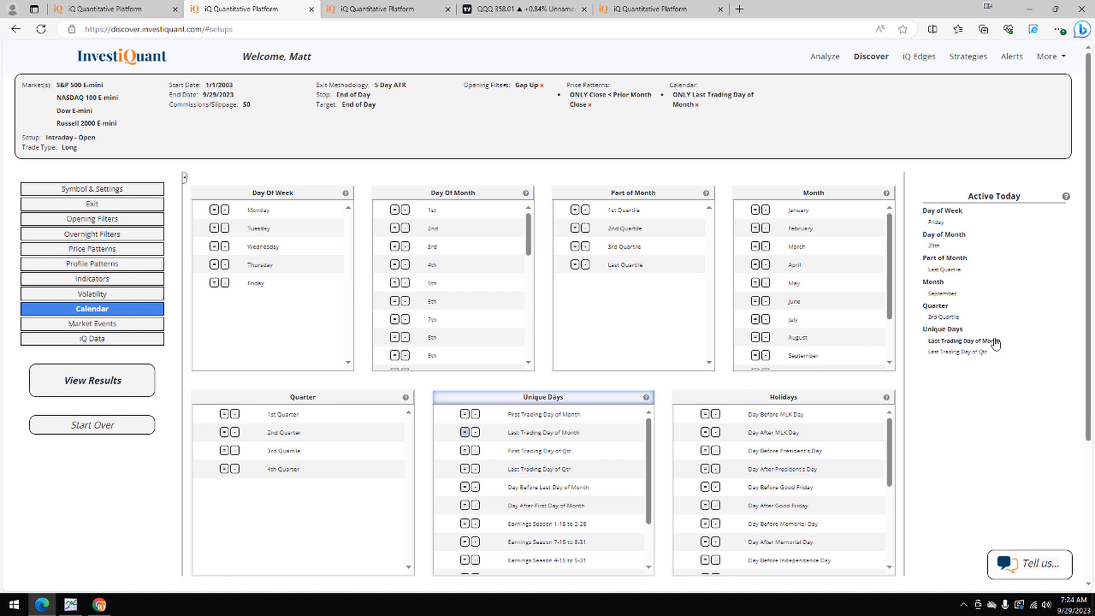
click(464, 432)
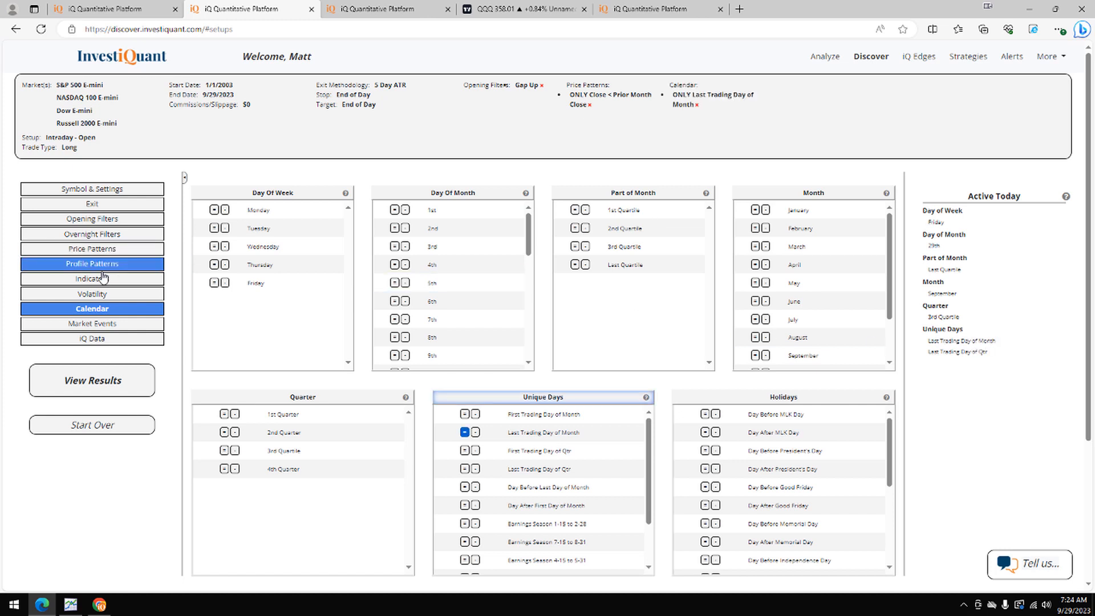
click(91, 278)
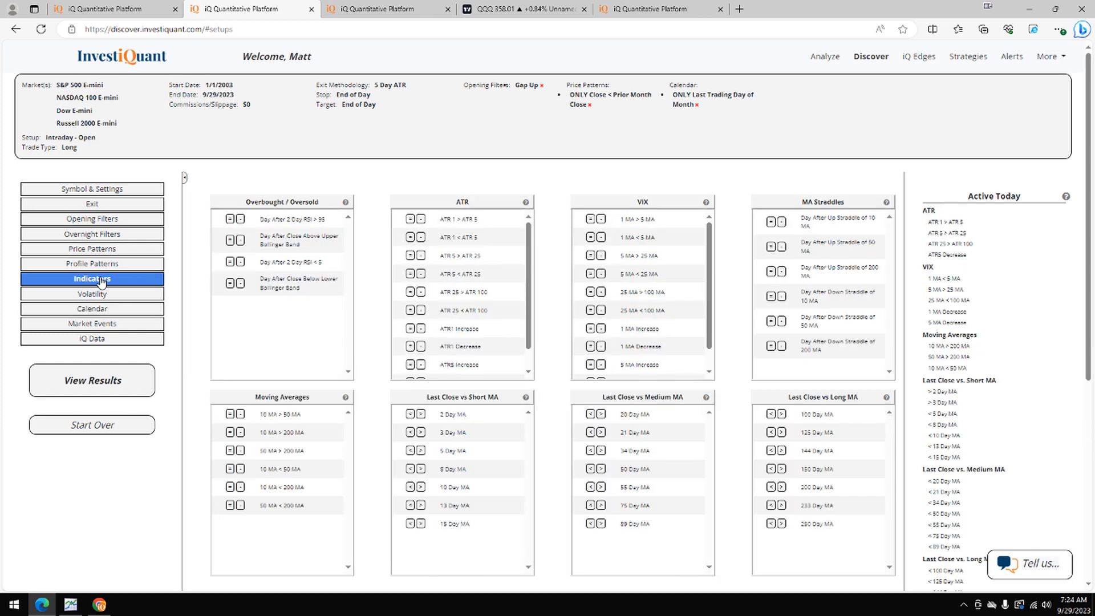
click(781, 486)
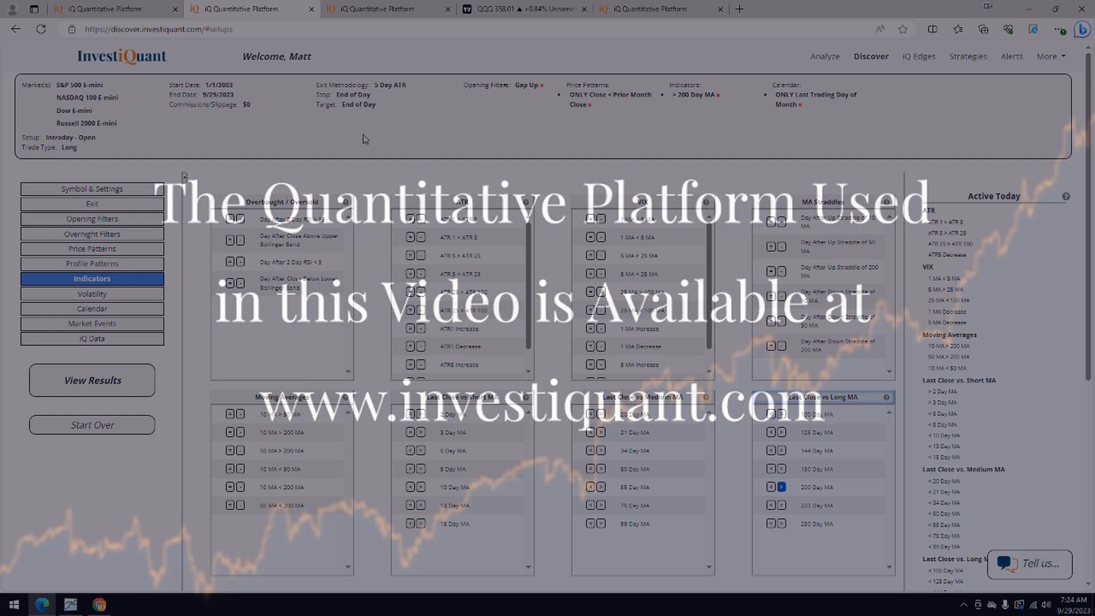
click(92, 412)
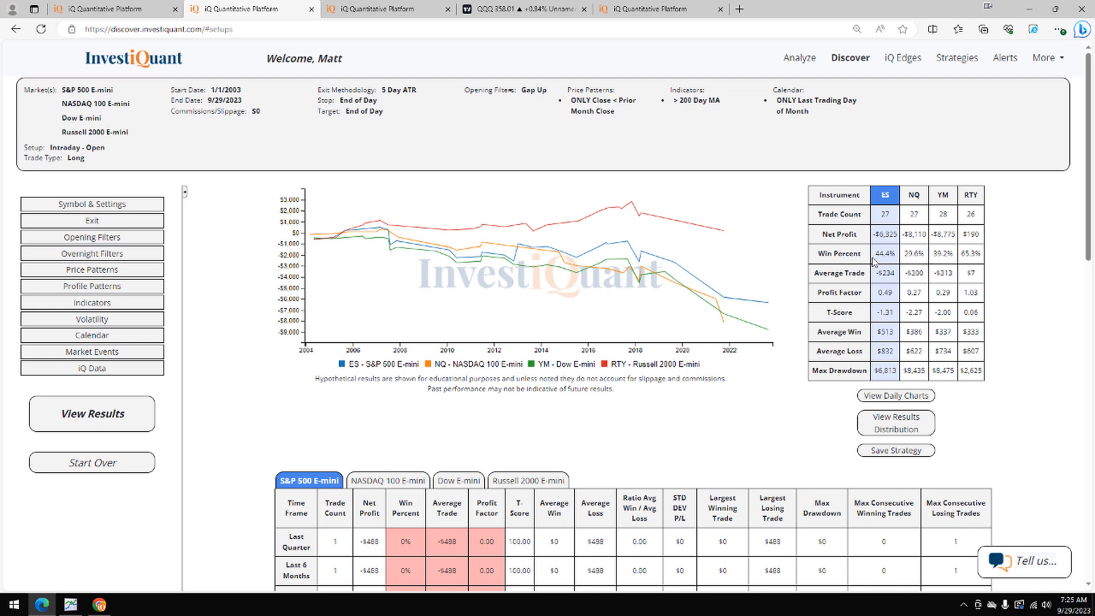
double_click(884, 253)
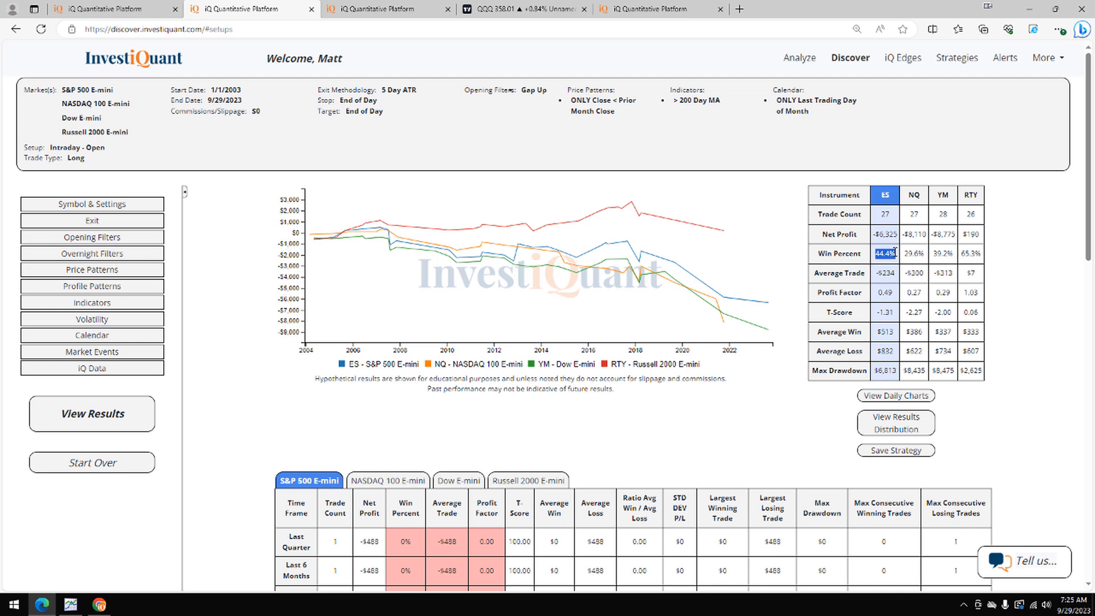
click(912, 252)
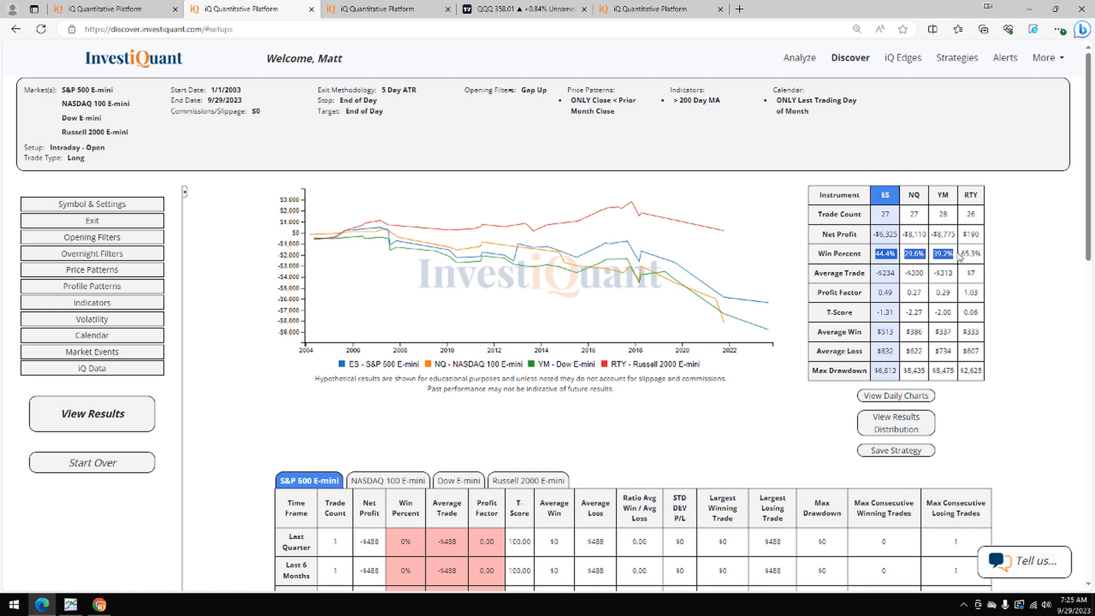
double_click(970, 252)
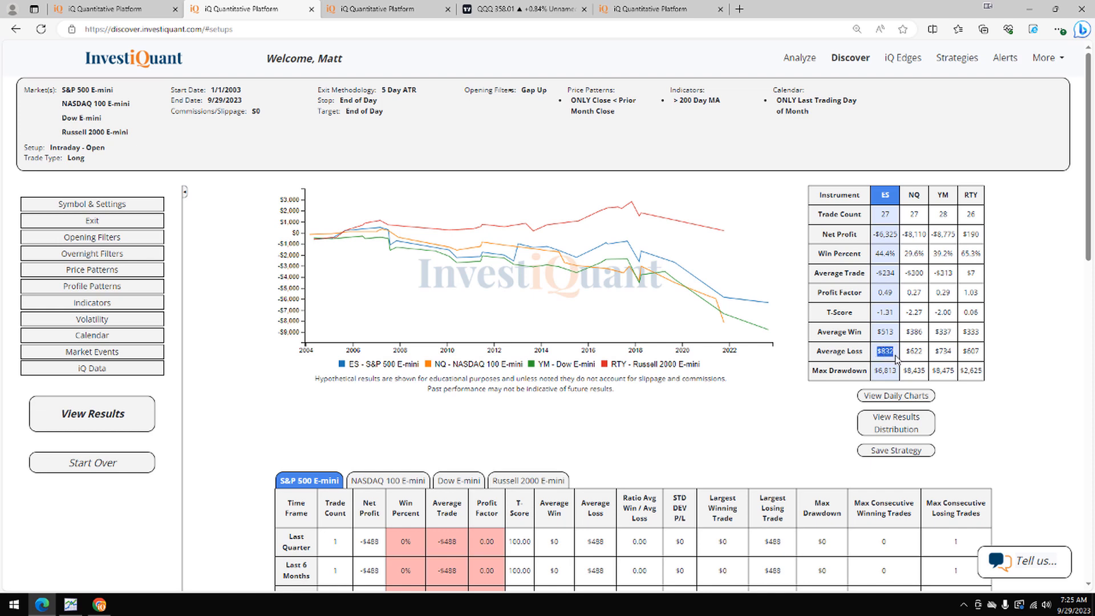
click(912, 350)
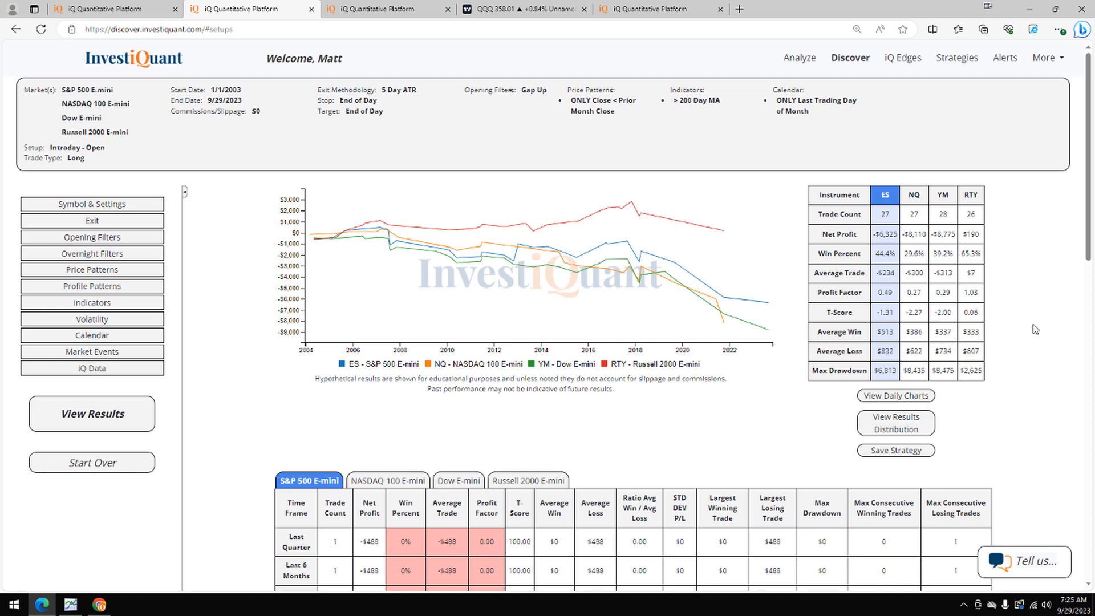
mouse_move(997, 273)
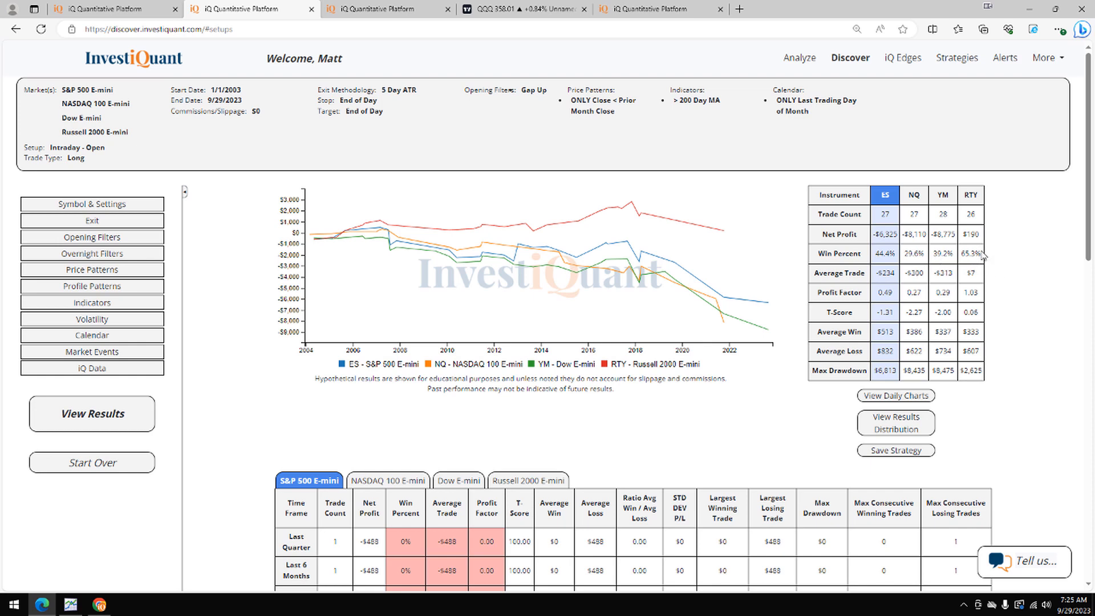
double_click(913, 253)
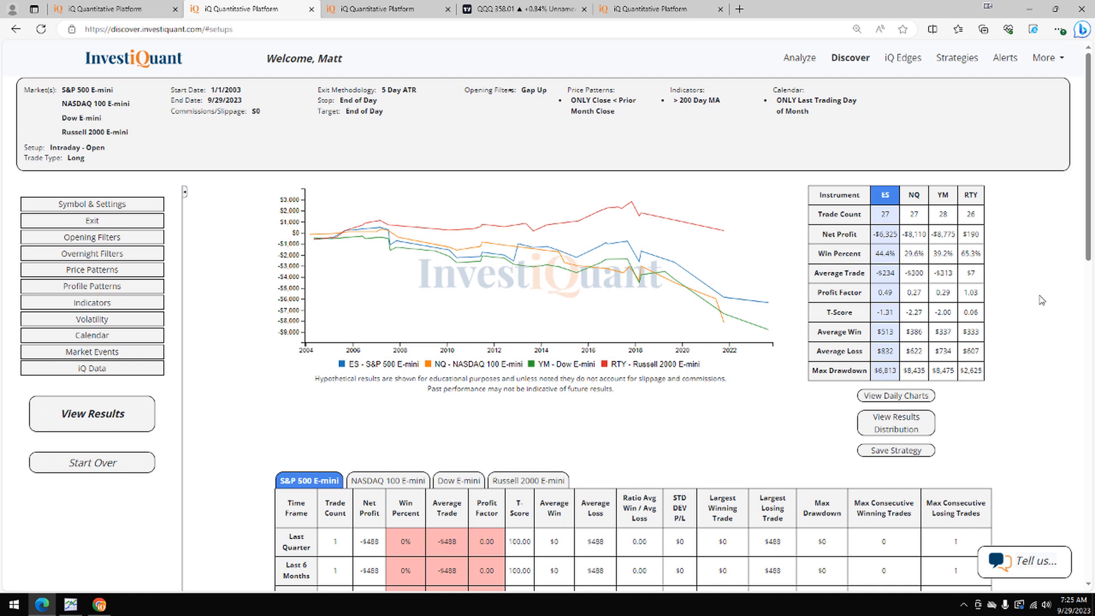
mouse_move(1045, 299)
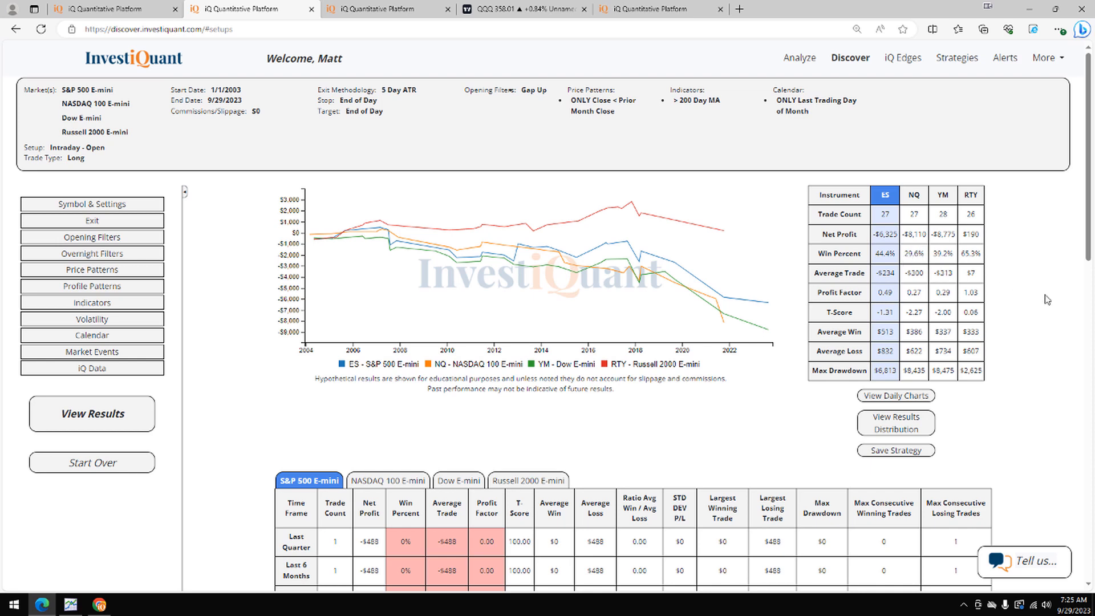